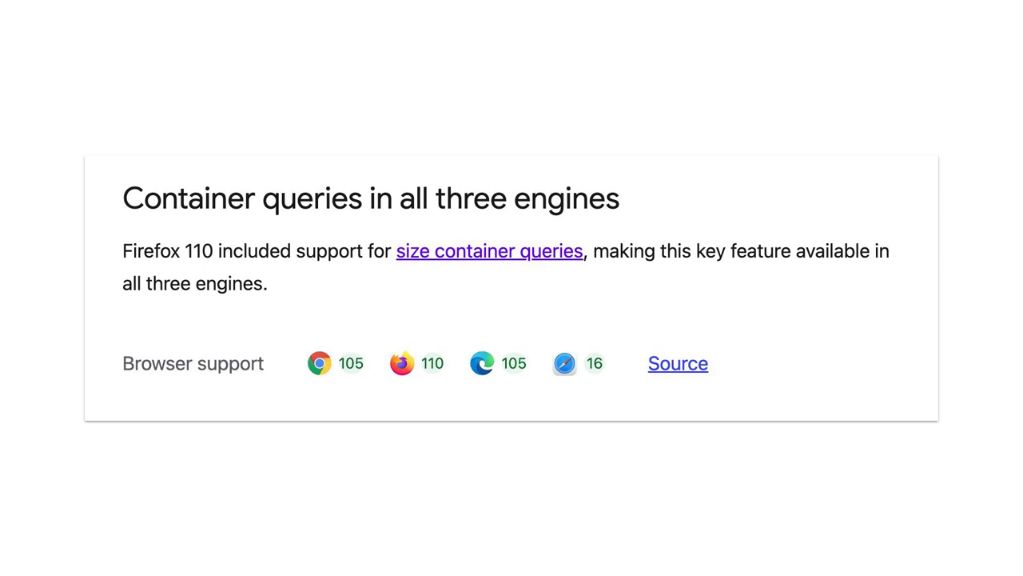
key(Right)
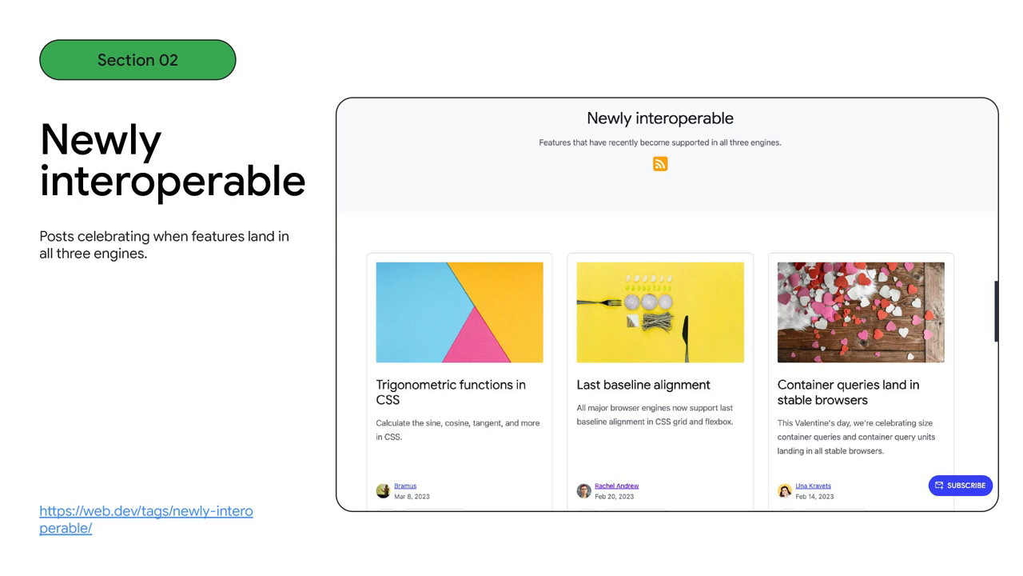
key(Right)
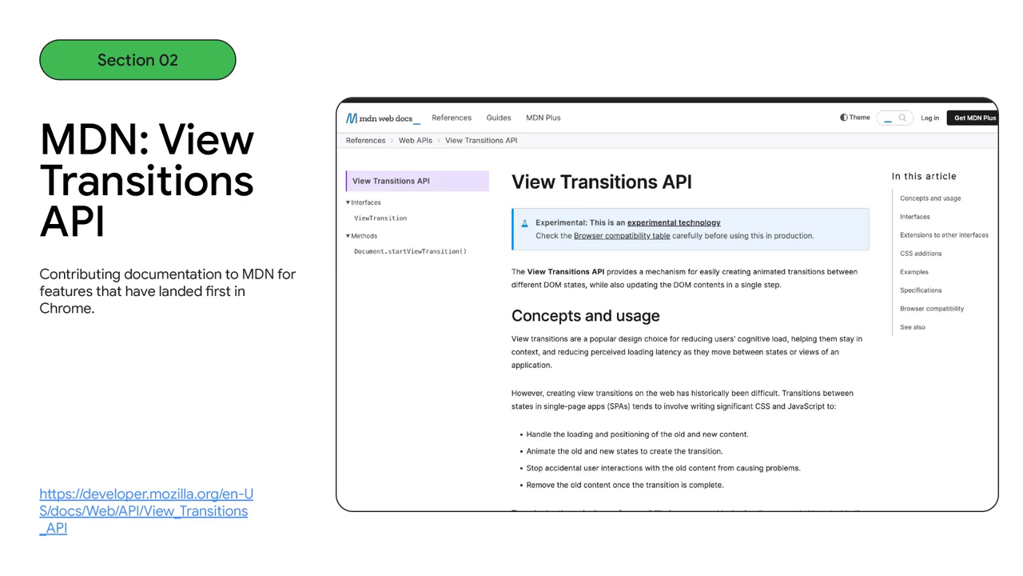